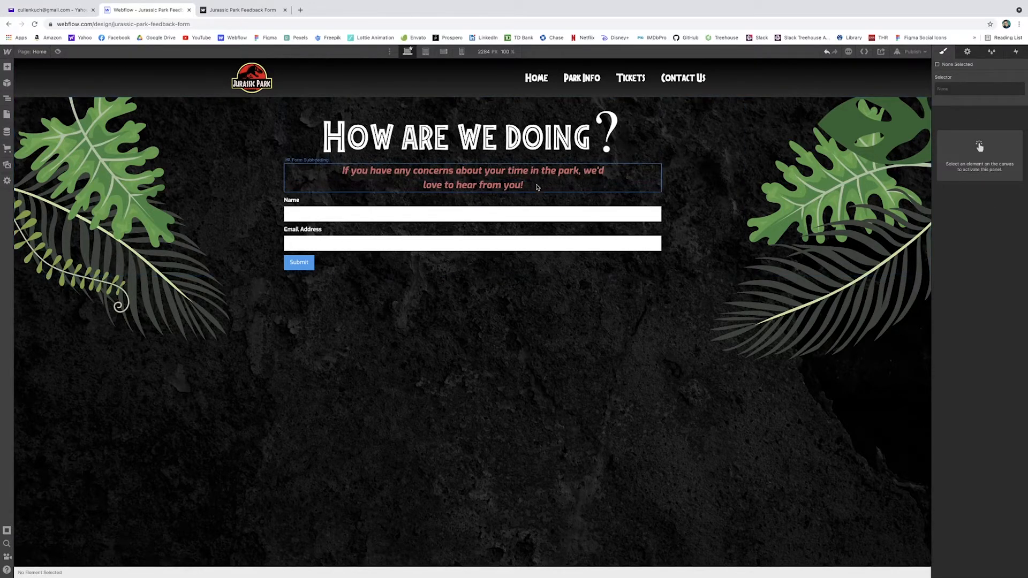
# Step: Select the Name field and reveal the feedback form's nested structure in the Navigator
pyautogui.click(471, 213)
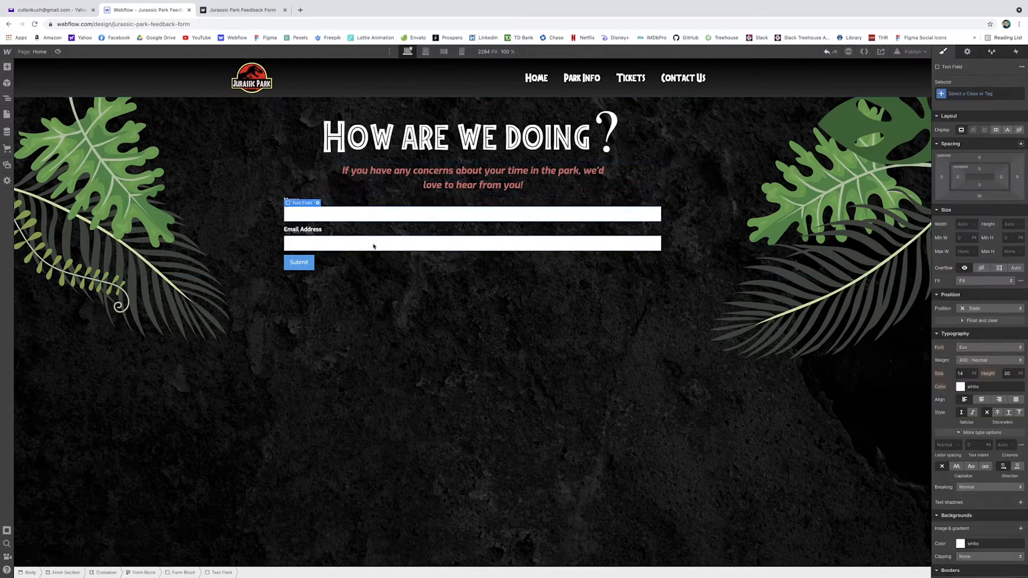
pyautogui.click(8, 98)
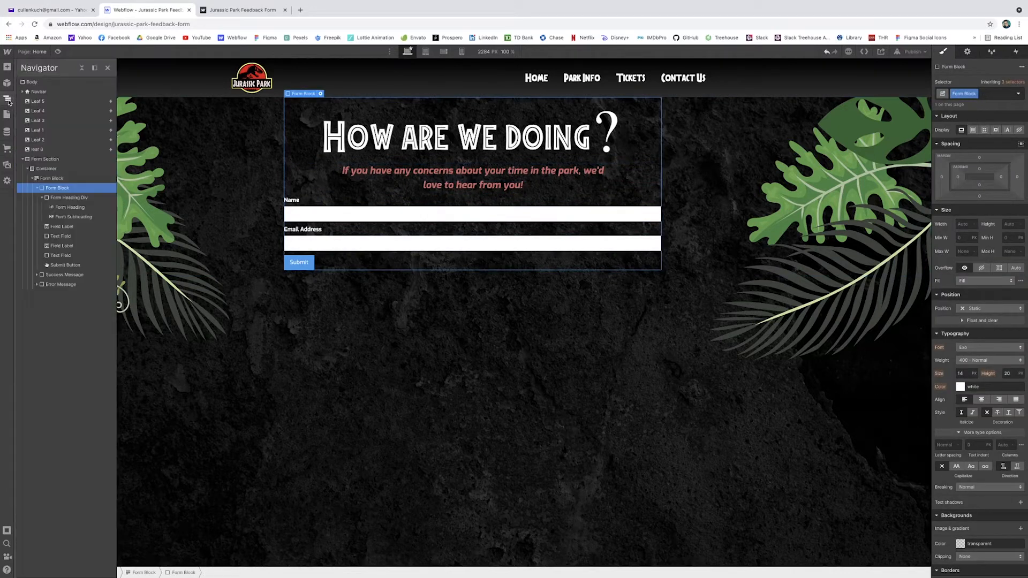
pyautogui.click(50, 178)
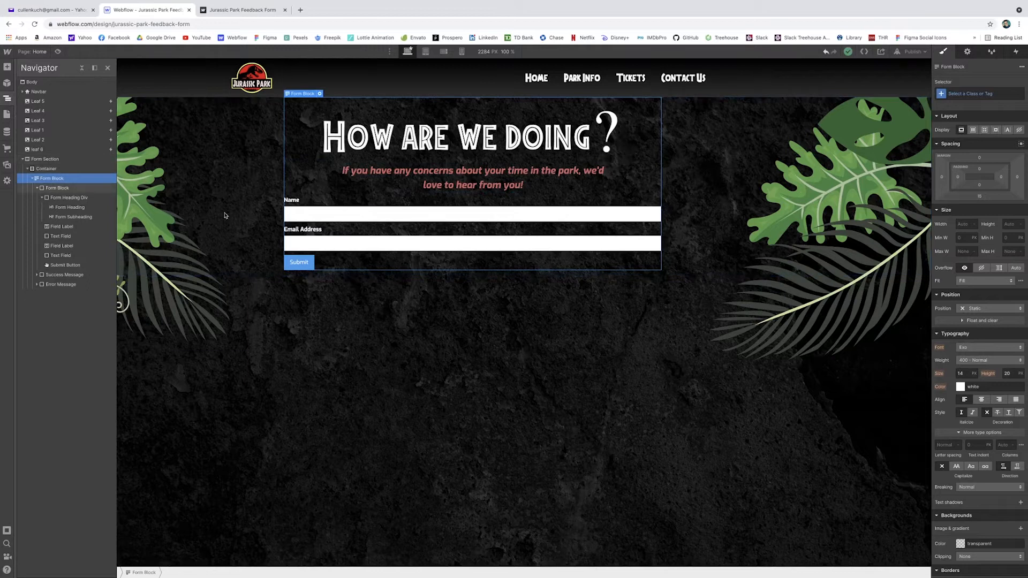
pyautogui.click(46, 168)
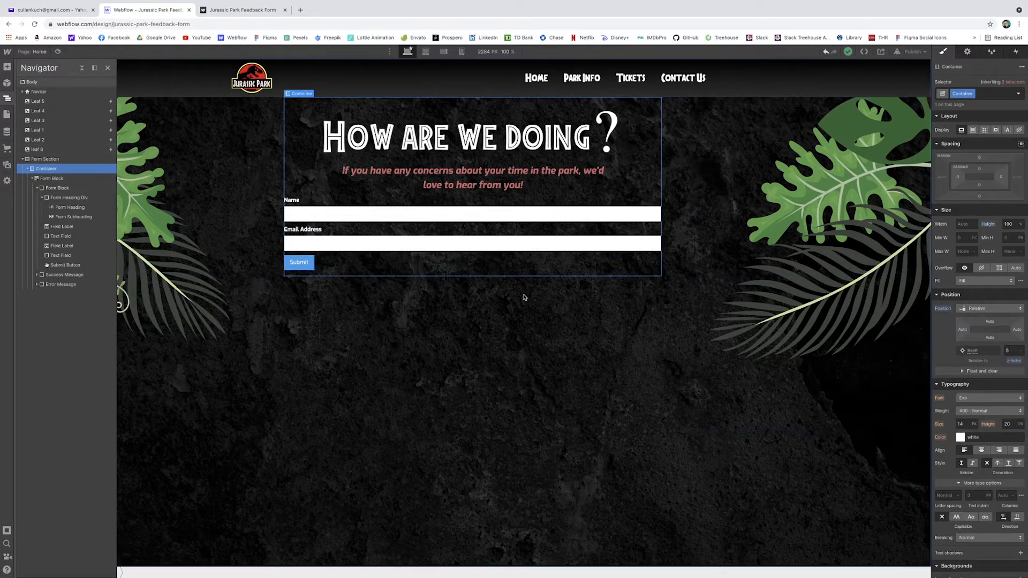
pyautogui.click(46, 168)
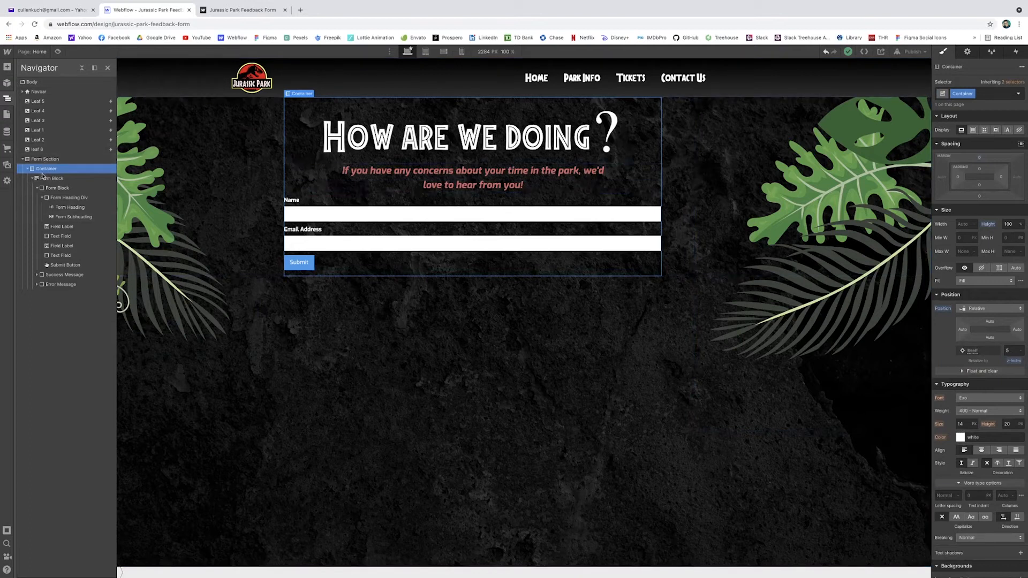
pyautogui.click(54, 178)
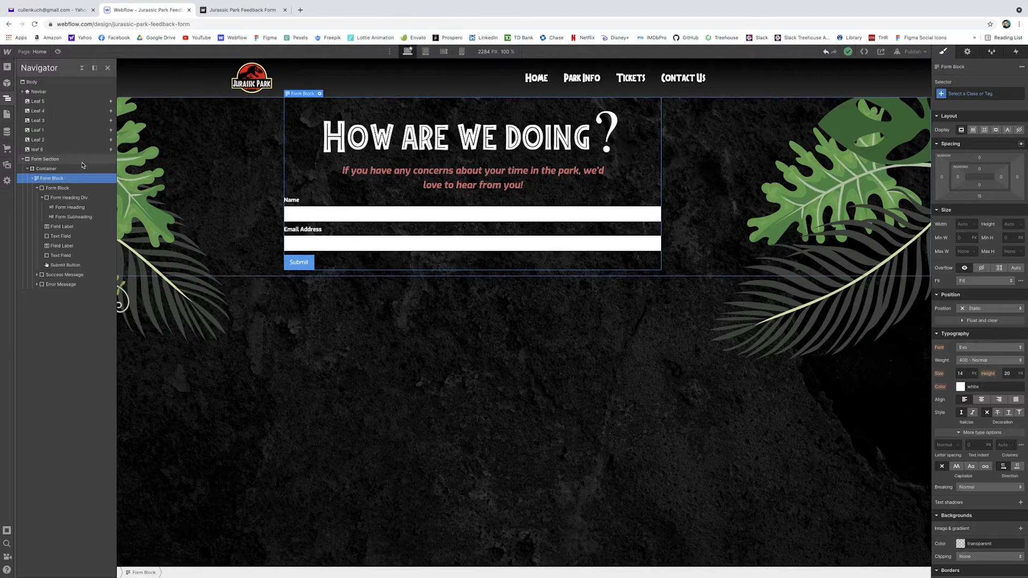
pyautogui.click(57, 188)
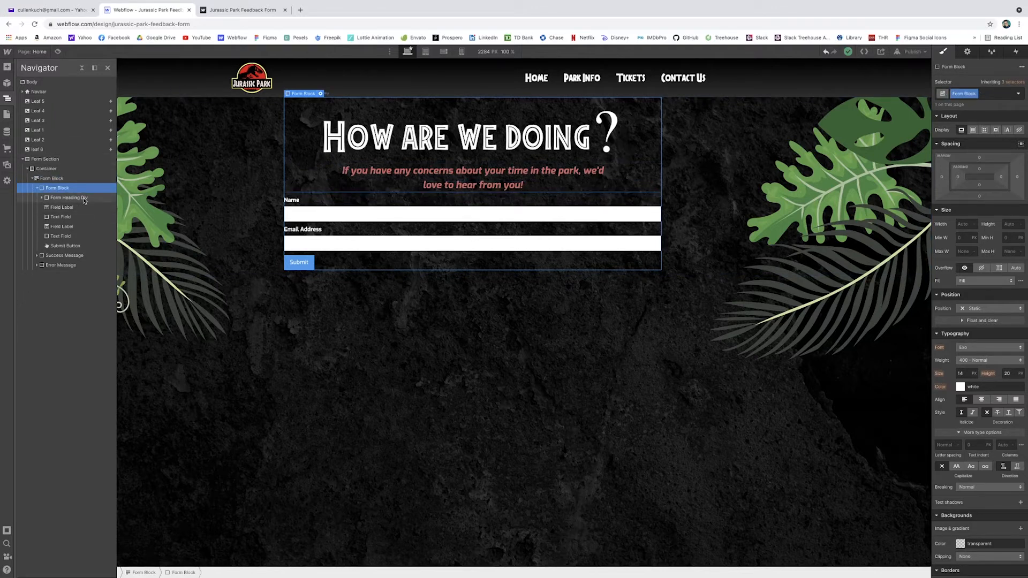
pyautogui.click(66, 197)
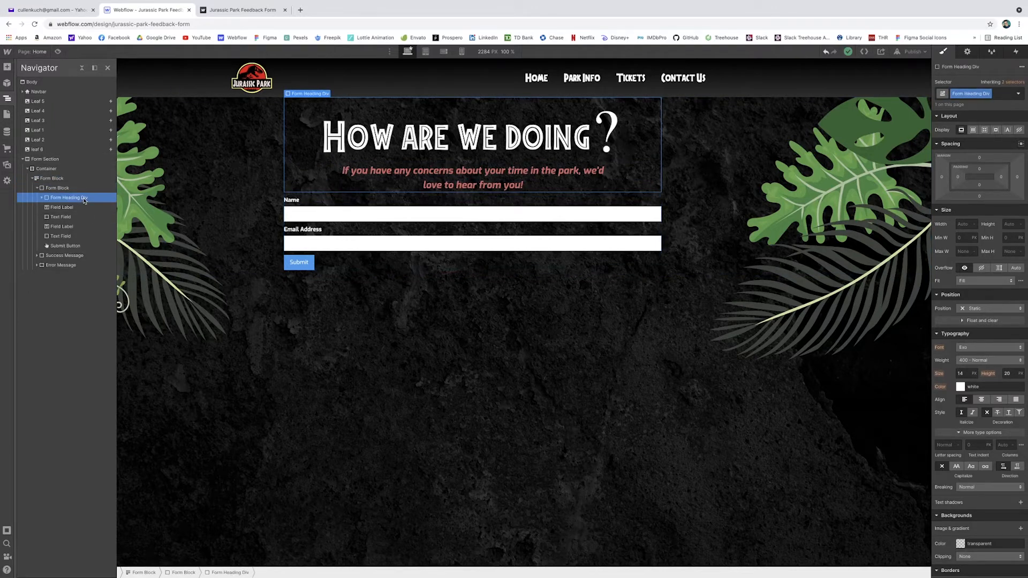